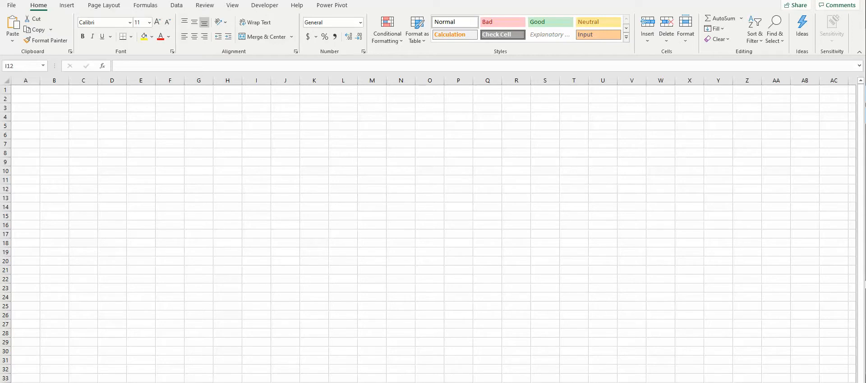
mouse_move(371, 126)
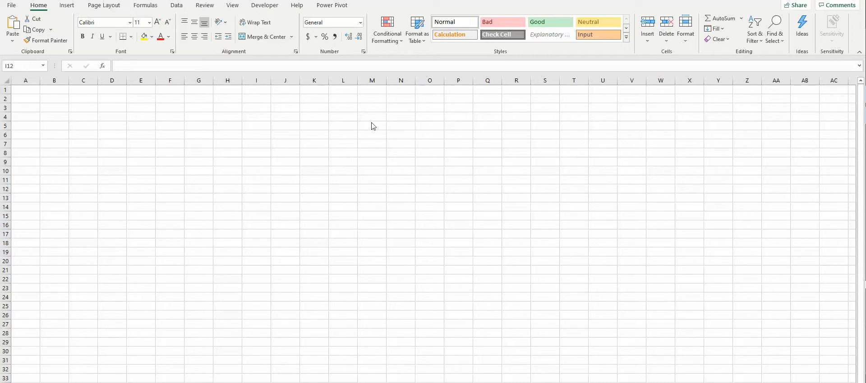
left_click(256, 188)
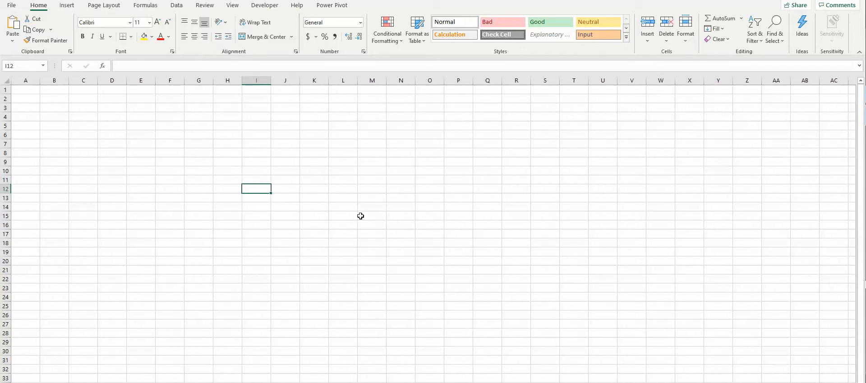
scroll("down", 3)
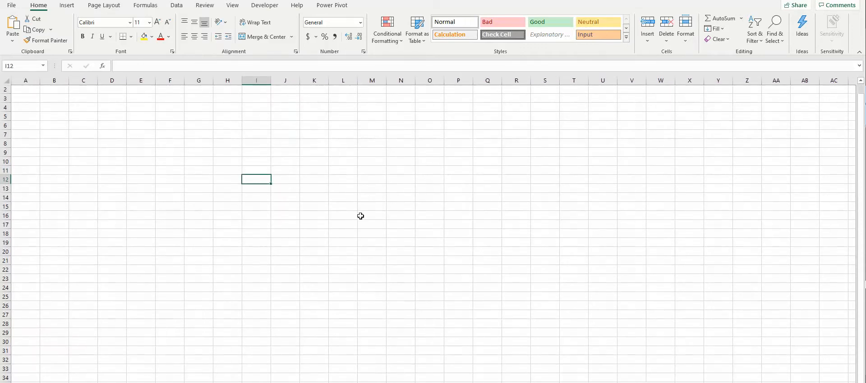